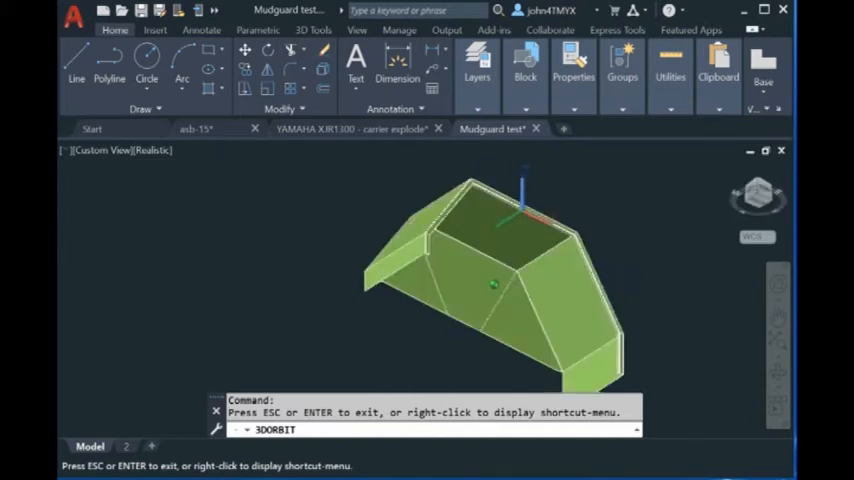
Step: Orbit the mudguard model to inspect its shape
drag(490, 290, 490, 260)
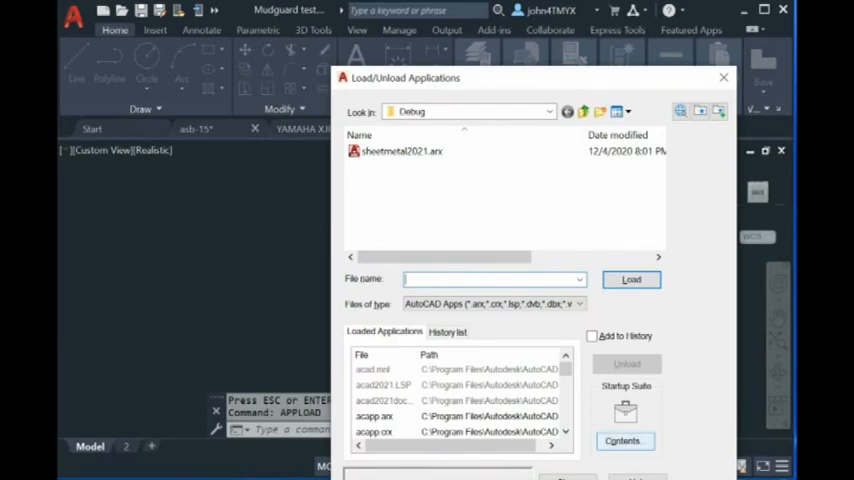
Step: Add Precise2DSheetMetal2021x64.arx to the Startup Suite applications
click(622, 441)
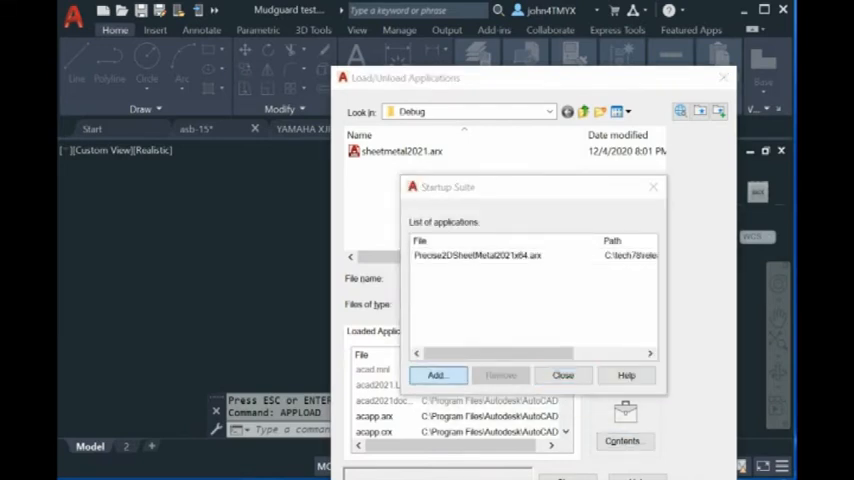
click(436, 375)
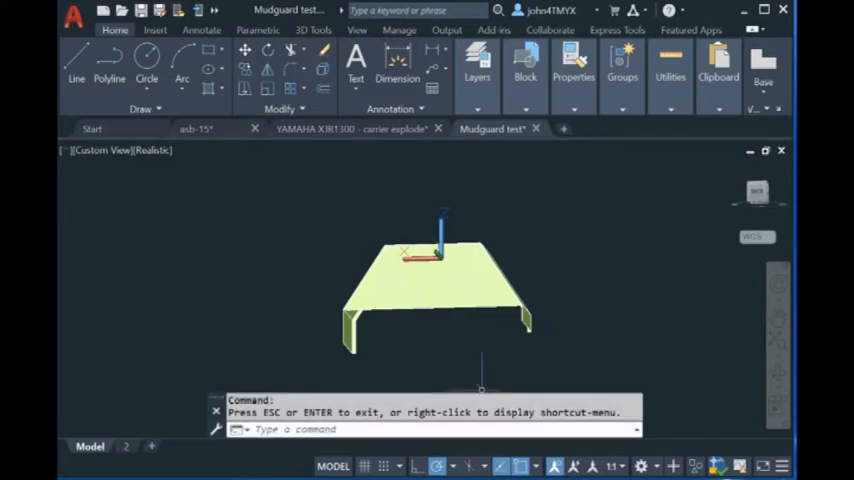
Step: Run SUNROLL and pick the mudguard's top surface to unfold it
text(s)
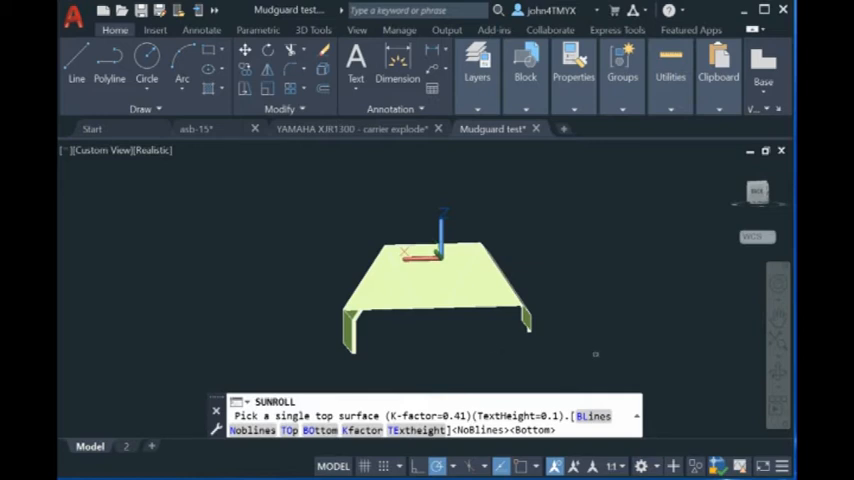
click(435, 275)
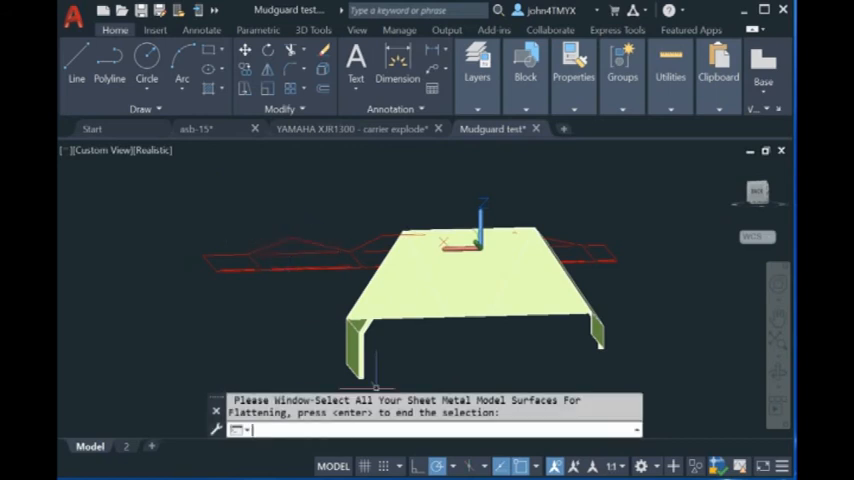
Step: Rerun SUNROLL with the TExtheight option set to 10
text(su)
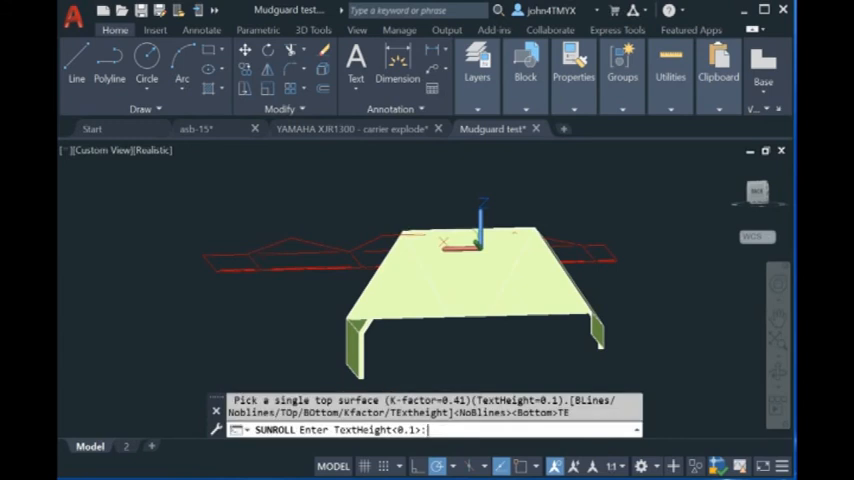
text(10)
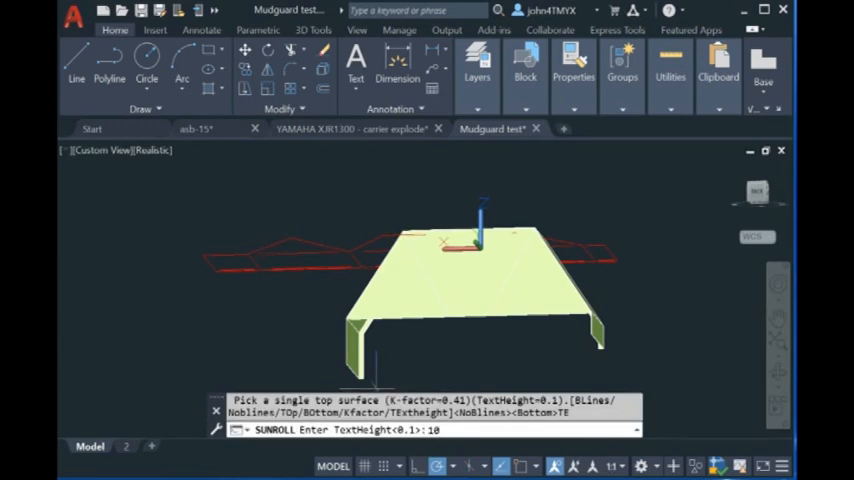